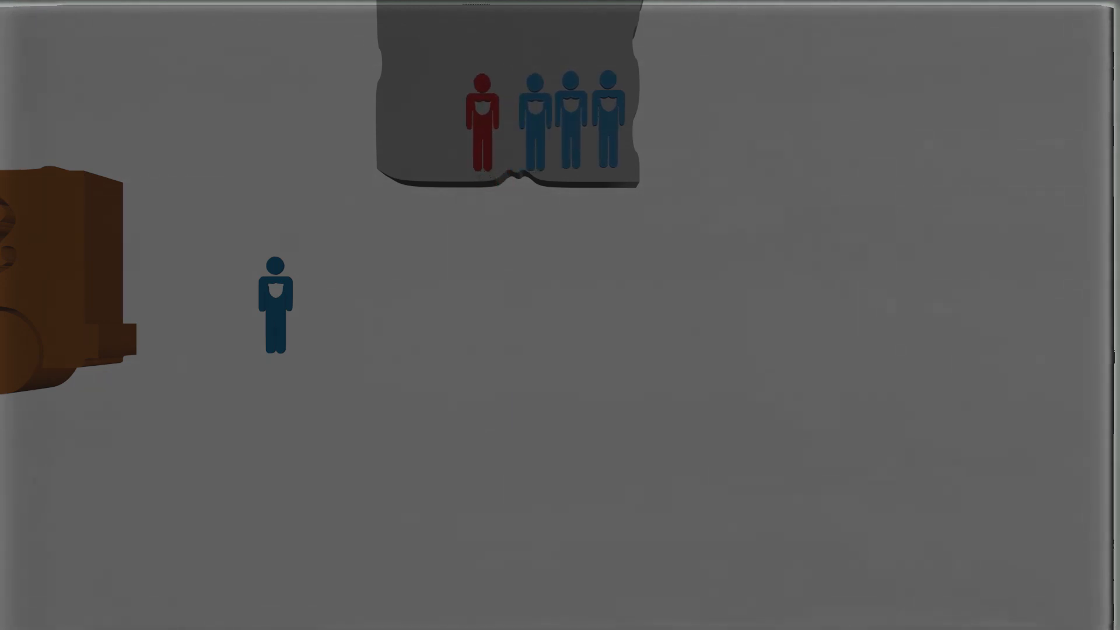
Mark the lone red guard figure with a yellow rectangle outline so it stands out.
{"action": "left_click", "coordinate": [481, 118]}
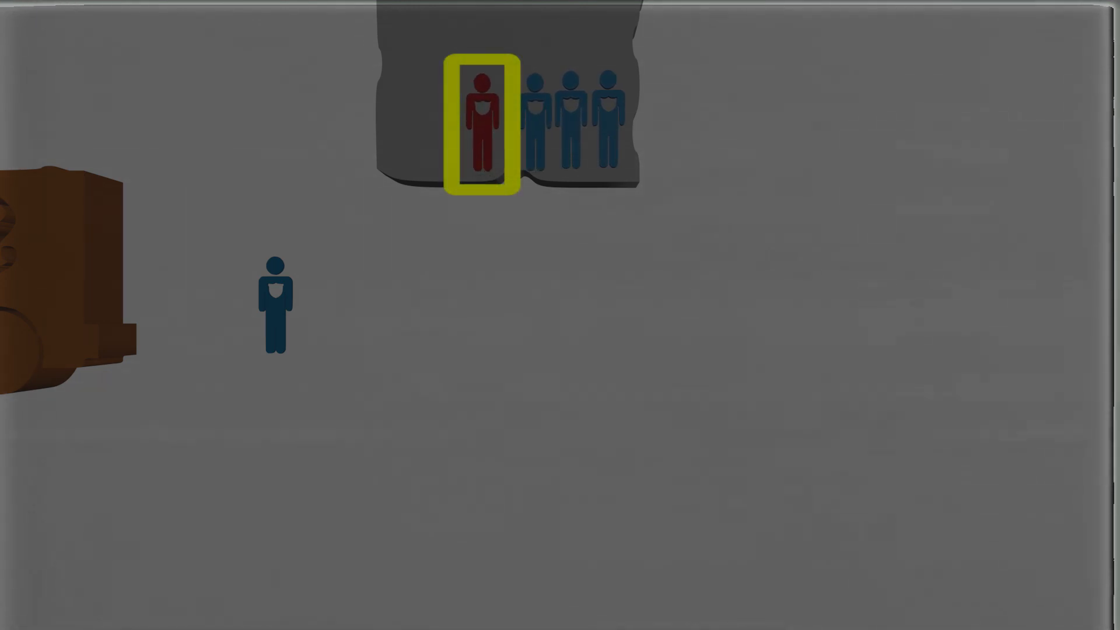